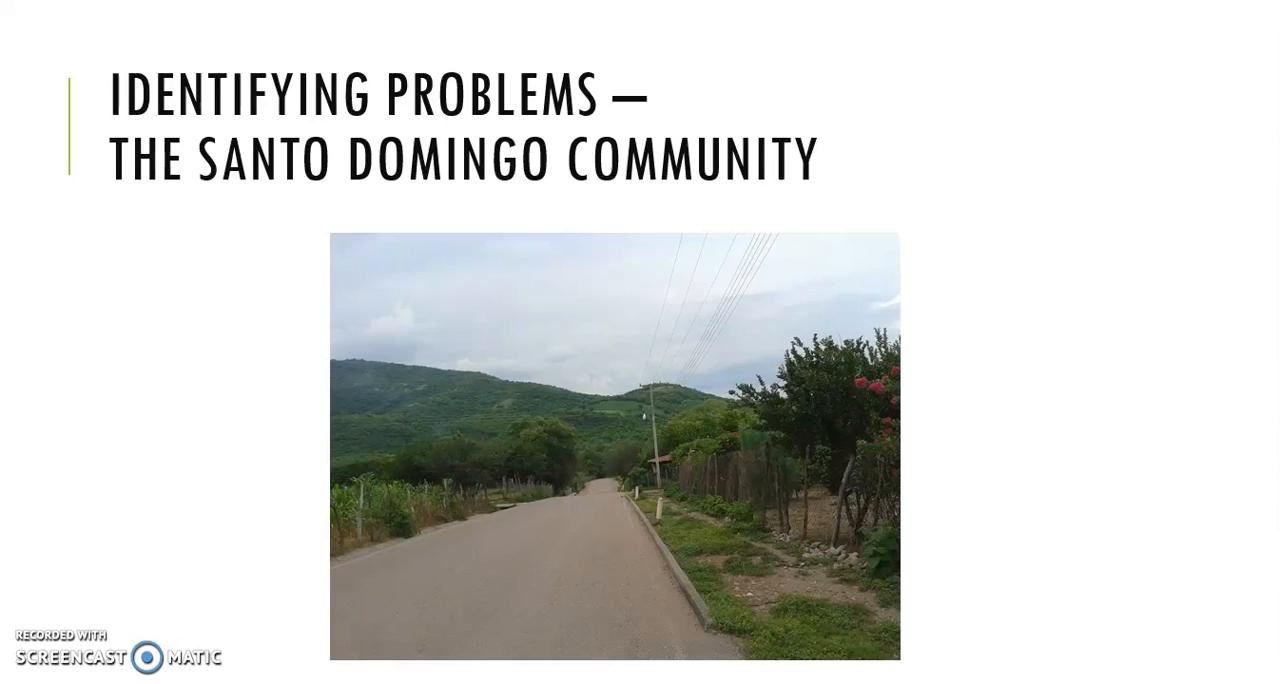
# Advance from the Santo Domingo photo slide to the 'Identifying Problems' quote slide
pyautogui.press('Right')
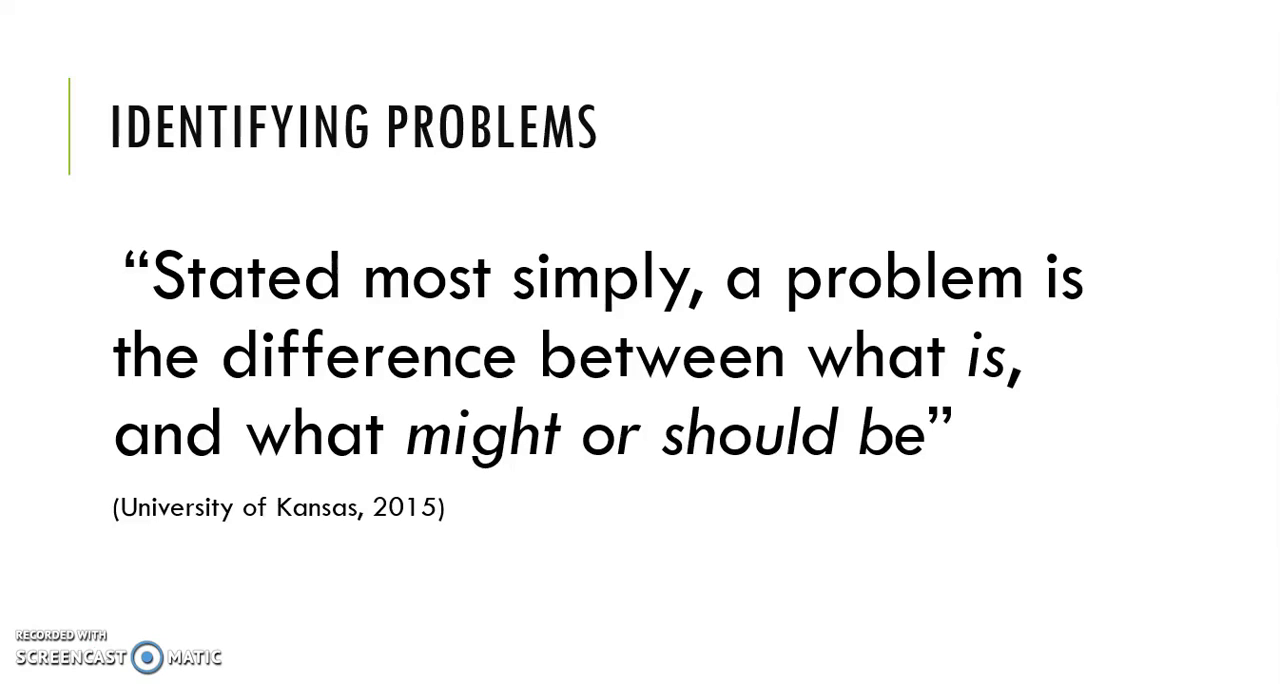
# Advance through the Clarifying the Problem slide to the 'Identifying Assets' category list
pyautogui.press('Right')
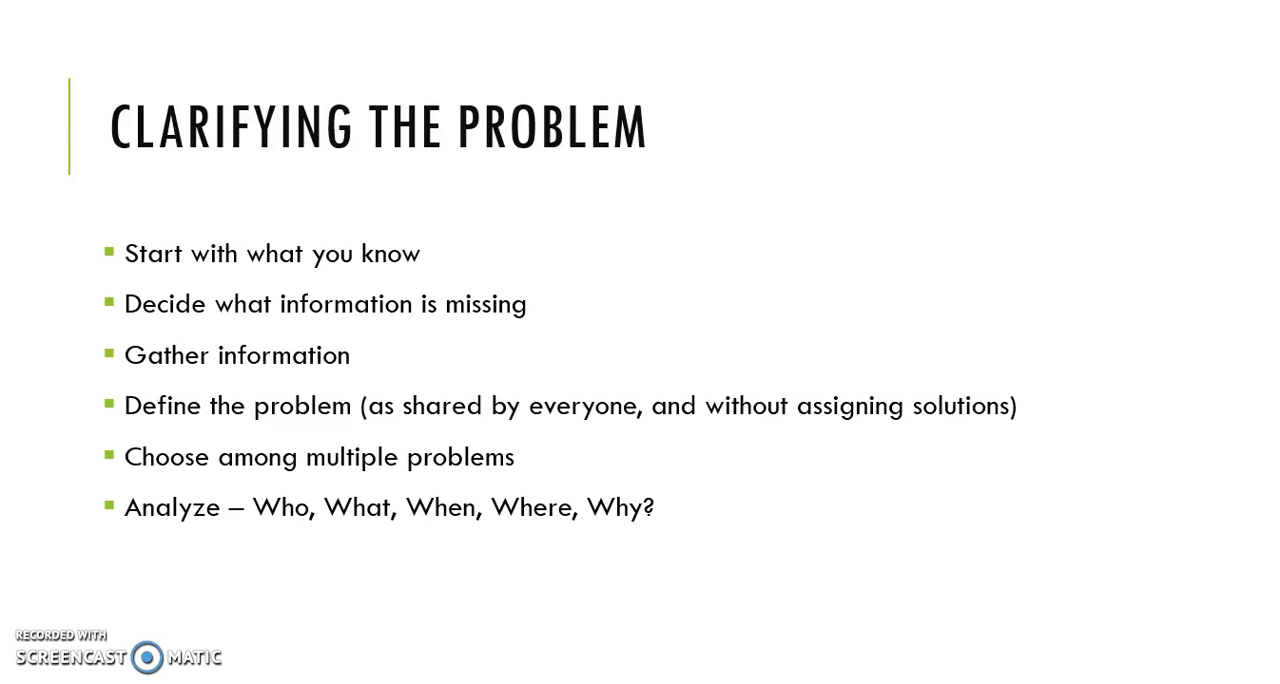
pyautogui.press('Right')
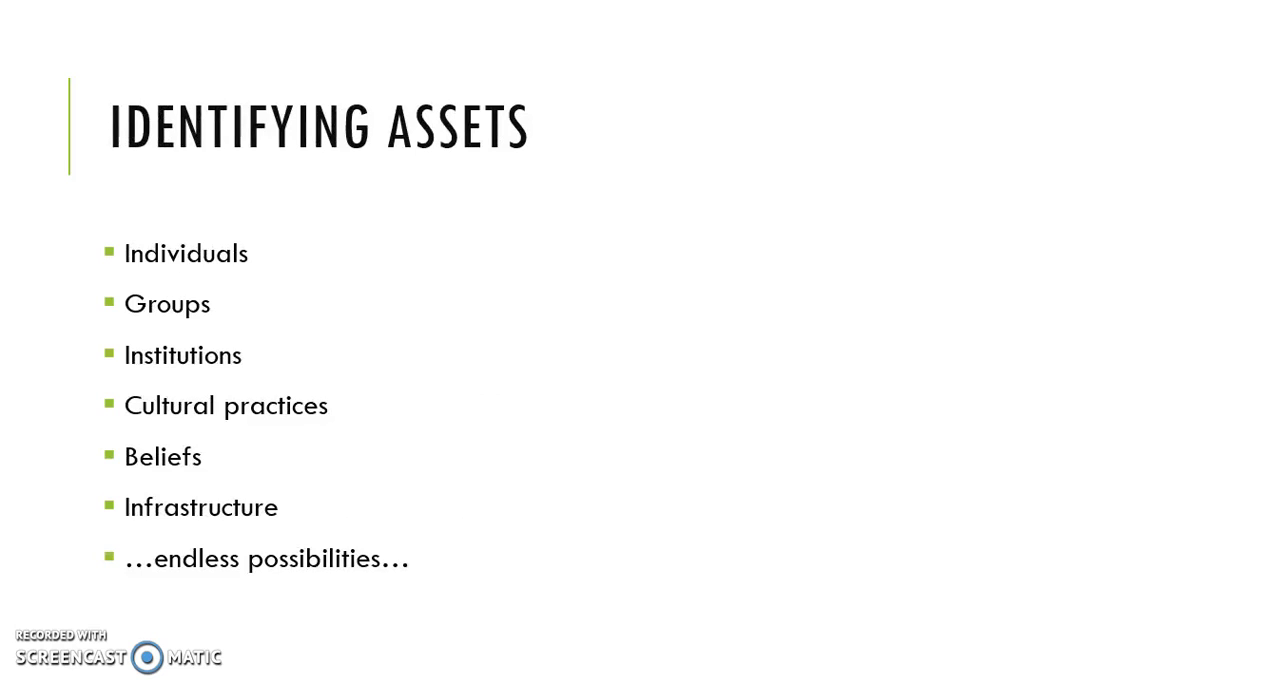